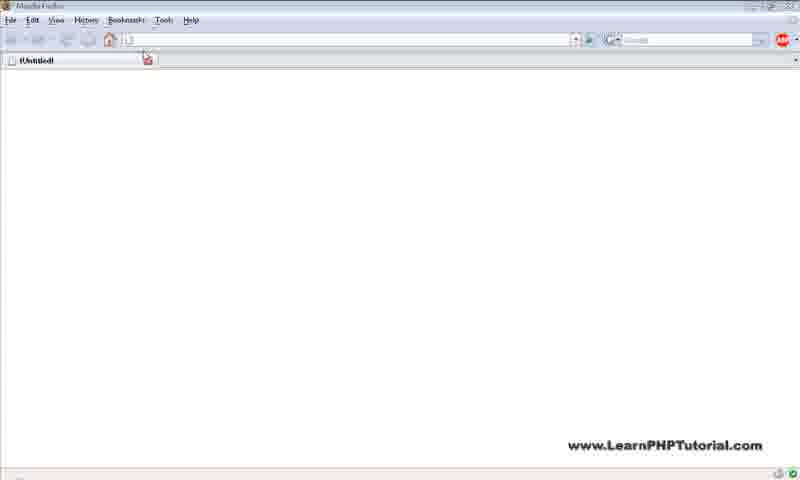
Download the XAMPP Windows basic package installer from apachefriends.org and save it into C:\tmp
{"action": "type", "text": "http://www.apachefriends.org/en/xampp-windows.html"}
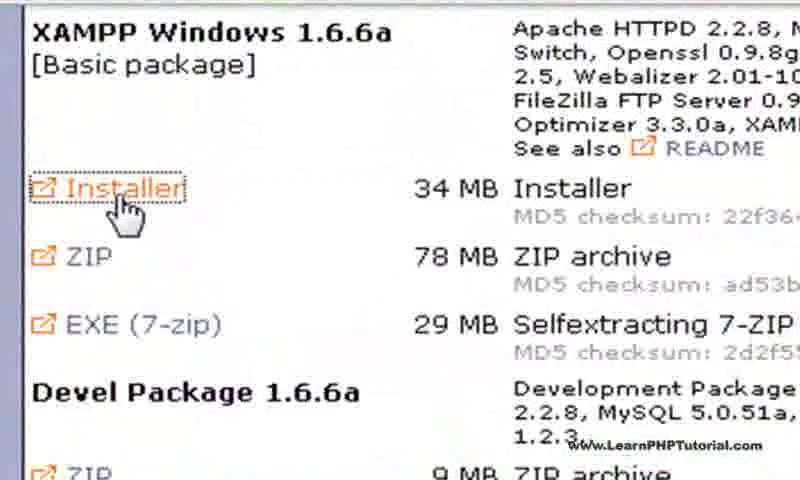
{"action": "left_click", "coordinate": [120, 188]}
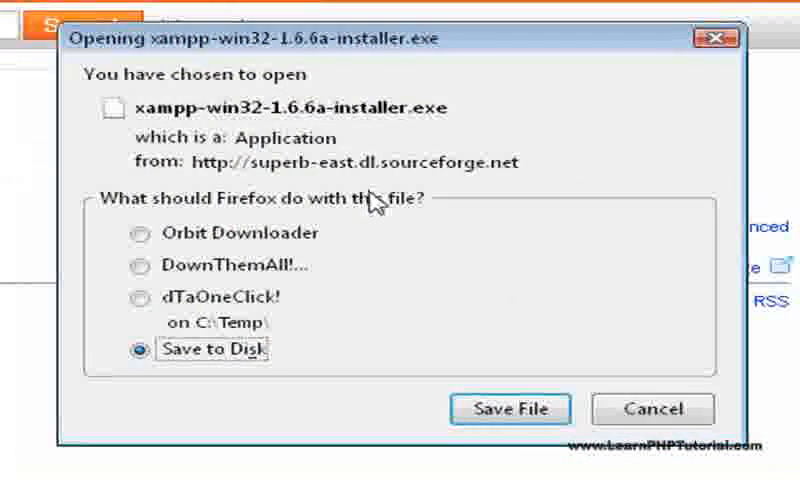
{"action": "mouse_move", "coordinate": [512, 408]}
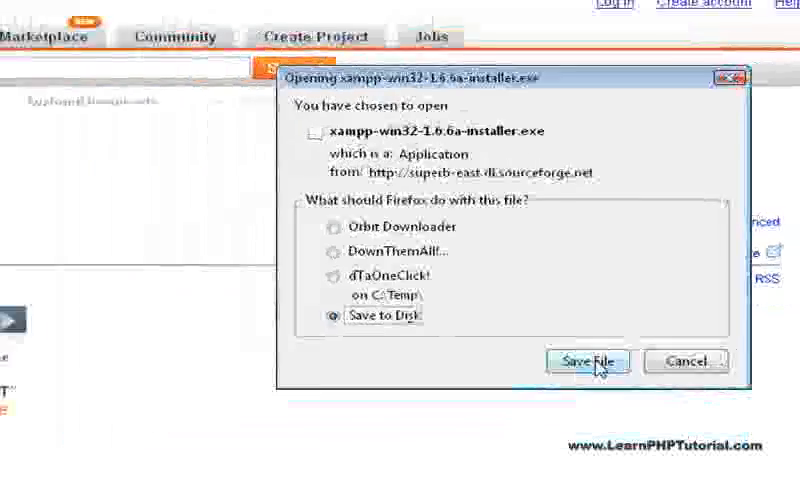
{"action": "left_click", "coordinate": [588, 360]}
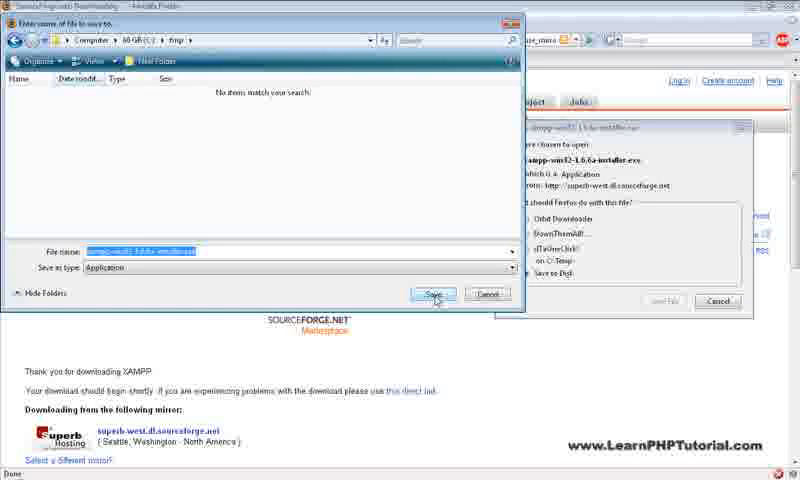
{"action": "left_click", "coordinate": [430, 292]}
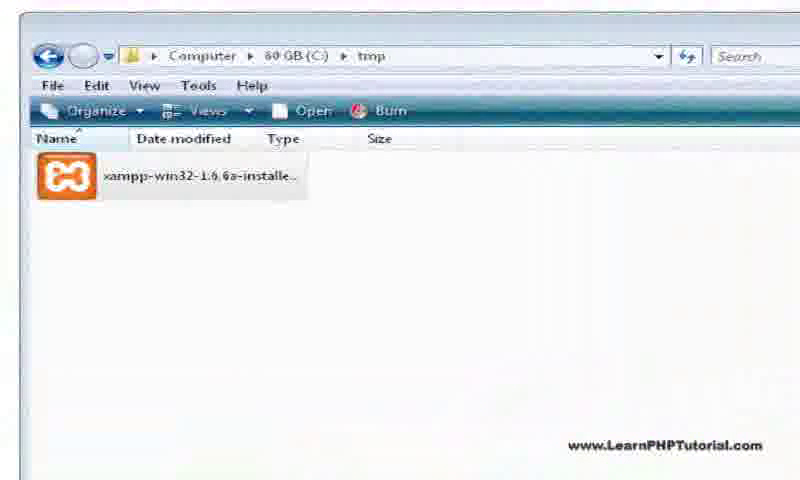
Run xampp-win32-1.6.6a-installer.exe from C:\tmp
{"action": "left_click", "coordinate": [140, 184]}
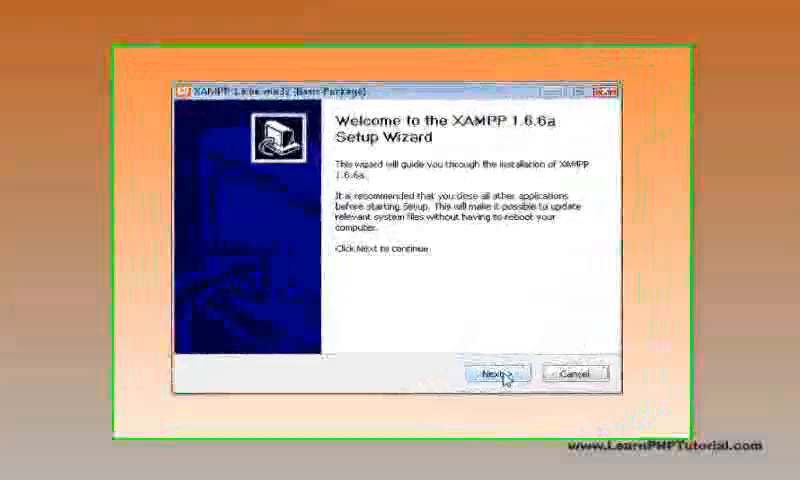
Install XAMPP 1.6.6a into the default c:\xampp folder and finish the wizard
{"action": "left_click", "coordinate": [500, 372]}
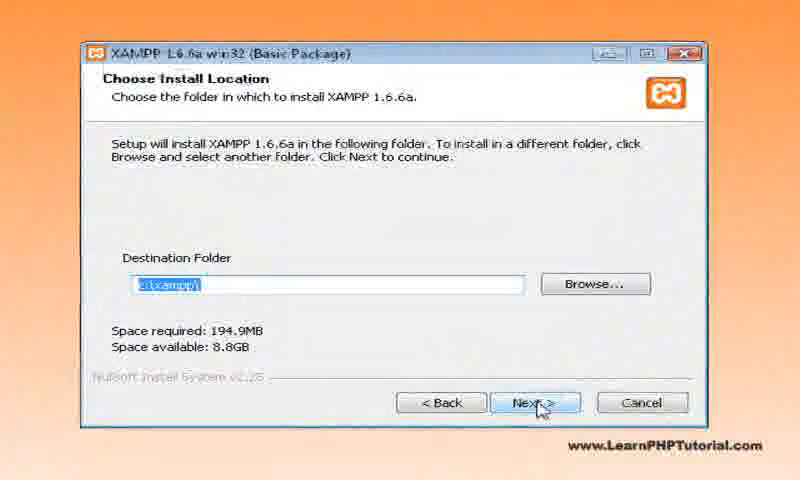
{"action": "left_click", "coordinate": [524, 402]}
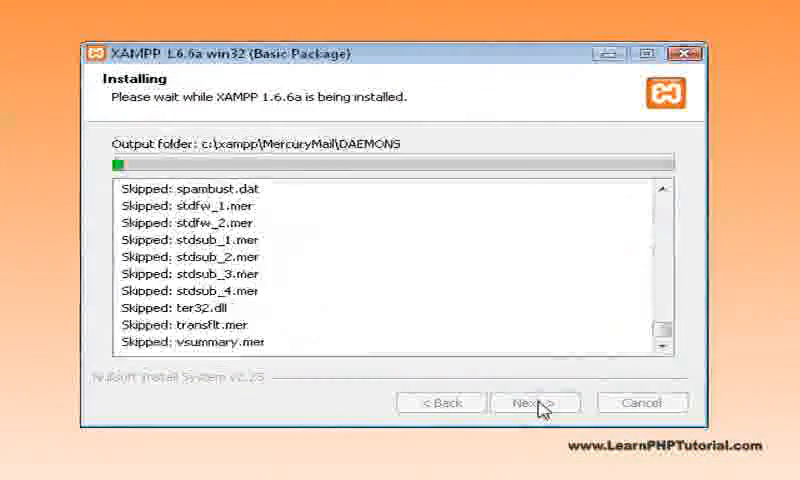
{"action": "left_click", "coordinate": [526, 404]}
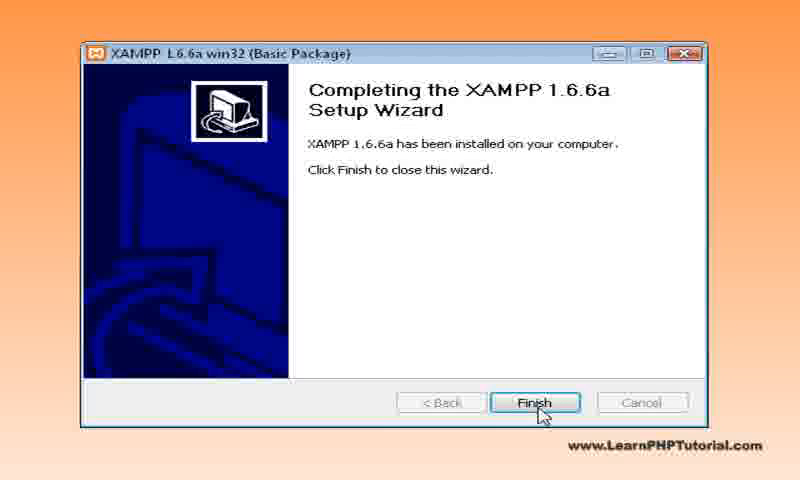
{"action": "left_click", "coordinate": [546, 404]}
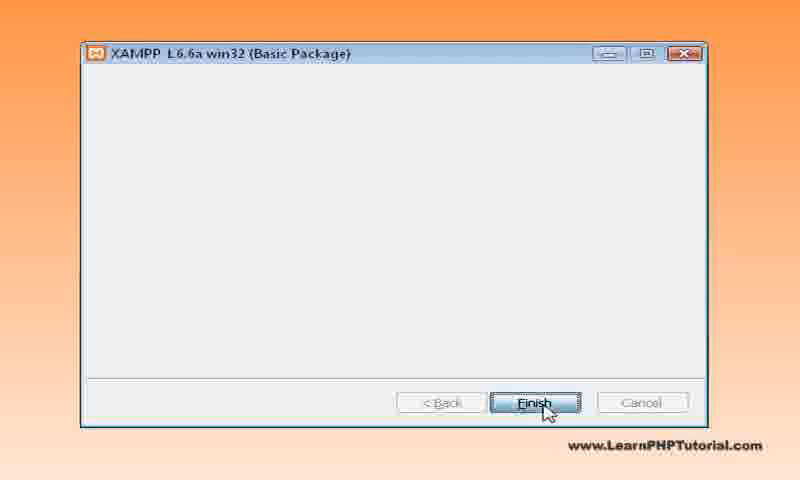
{"action": "left_click", "coordinate": [538, 398]}
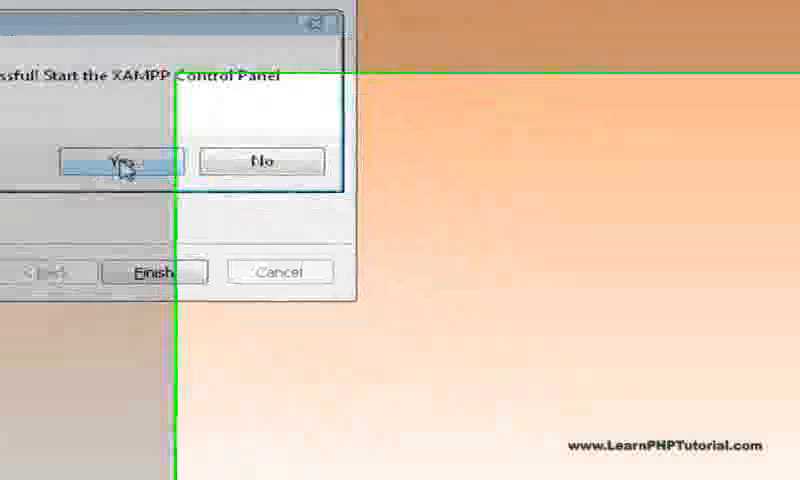
Start the XAMPP Control Panel and start the Apache web server
{"action": "left_click", "coordinate": [116, 160]}
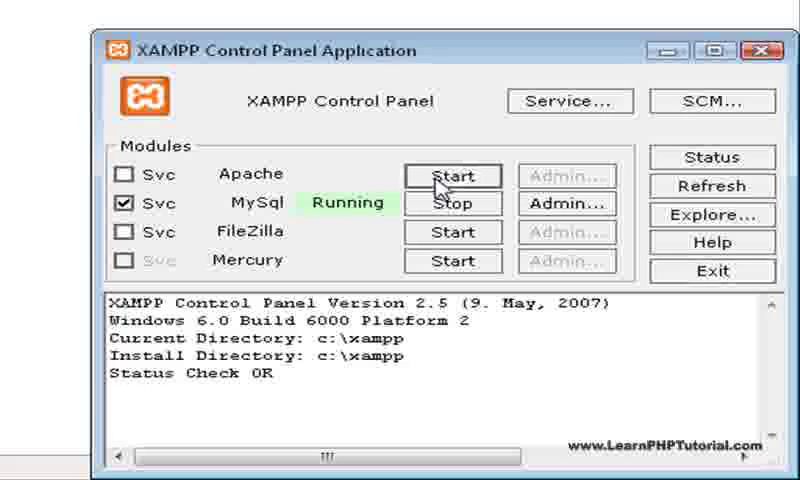
{"action": "left_click", "coordinate": [452, 176]}
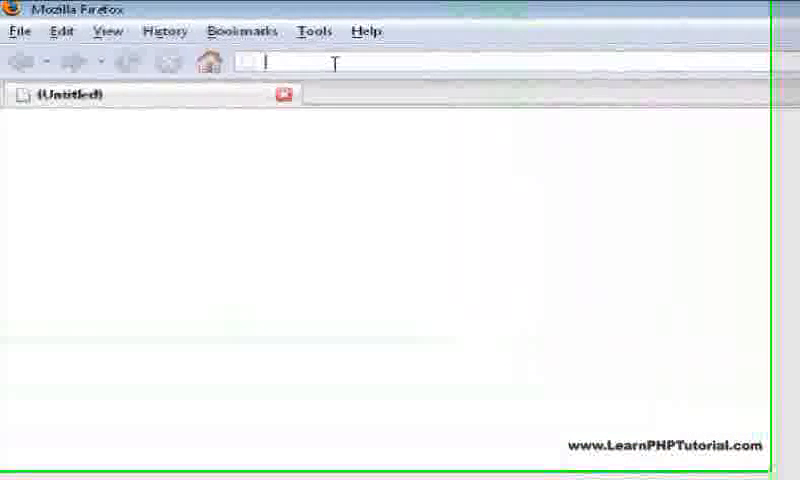
{"action": "type", "text": "http://localhost/php_video/source/test.php"}
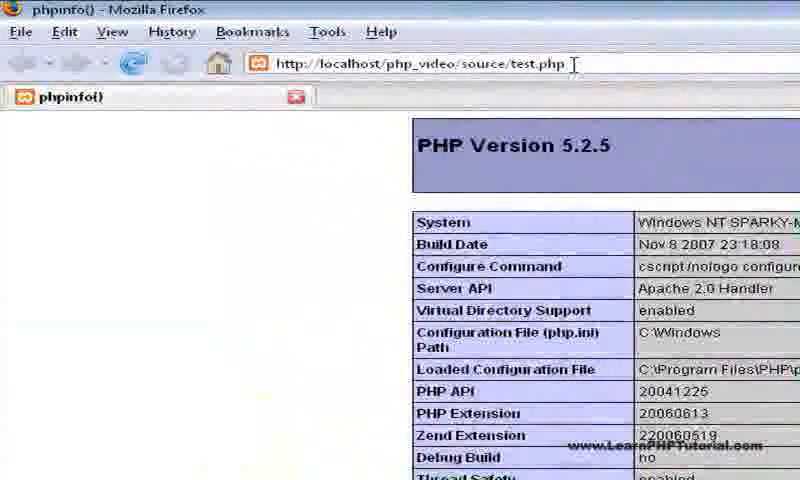
{"action": "type", "text": "http://download.eclipse.org/tools/pdt/downloads/relea"}
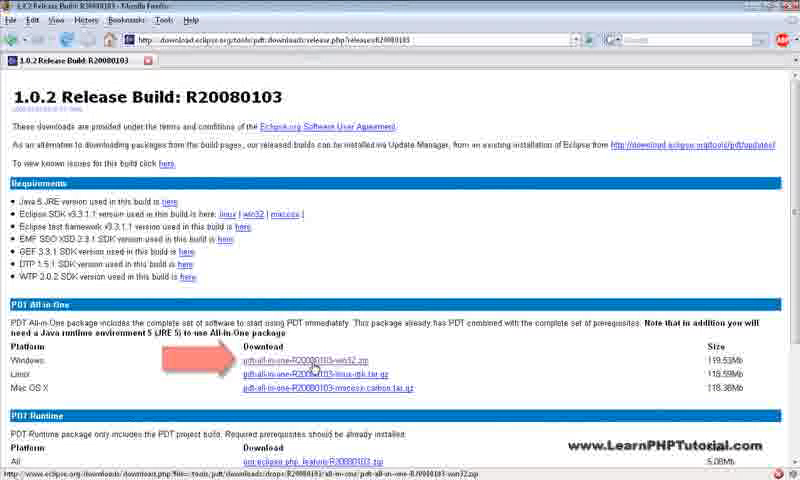
Download pdt-all-in-one-R20080103-win32.zip and save it to disk
{"action": "left_click", "coordinate": [314, 356]}
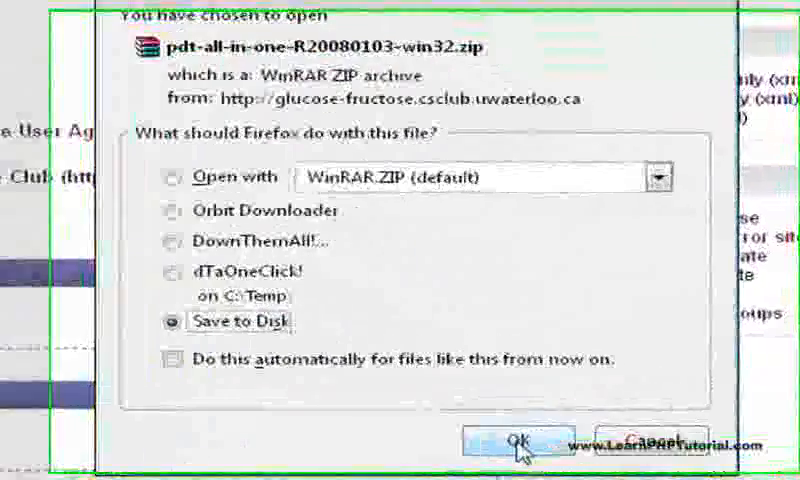
{"action": "left_click", "coordinate": [510, 436]}
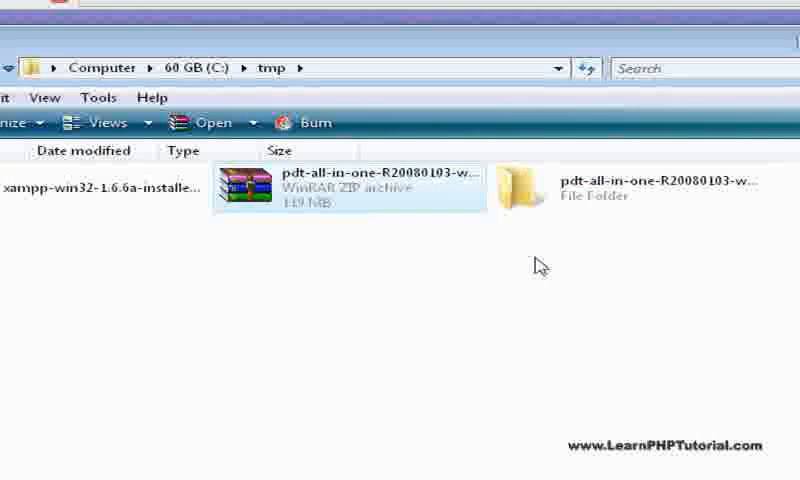
Select the extracted PDT folder and launch eclipse.exe from Program Files
{"action": "left_click", "coordinate": [624, 192]}
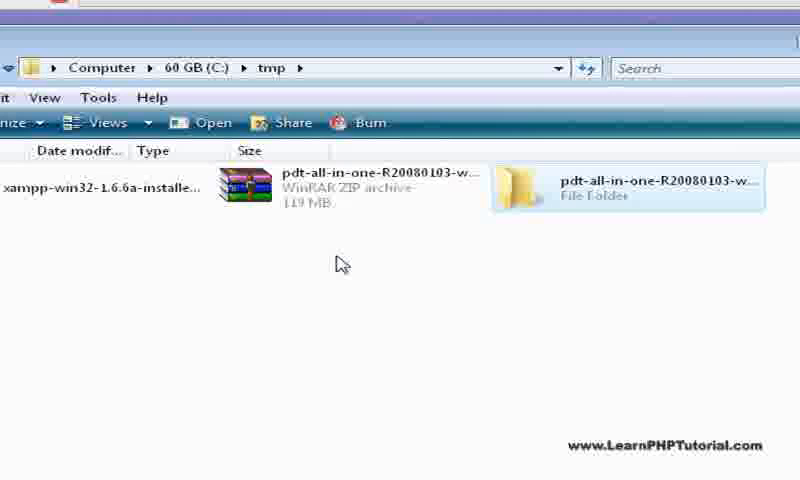
{"action": "mouse_move", "coordinate": [400, 260]}
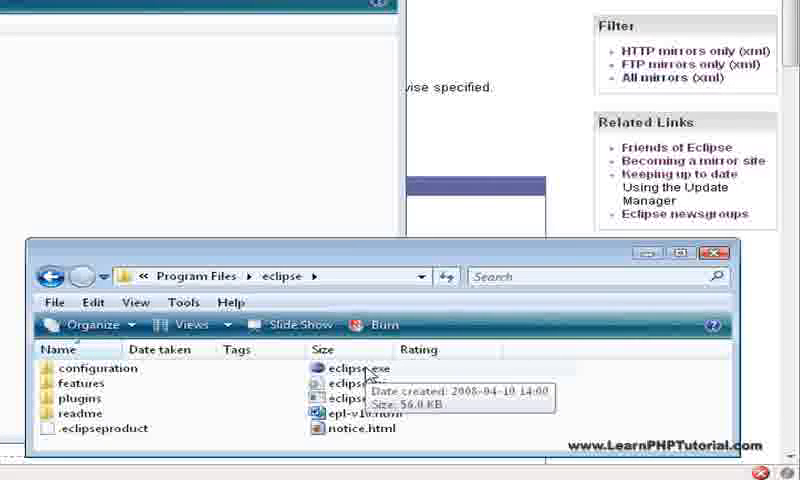
{"action": "right_click", "coordinate": [344, 368]}
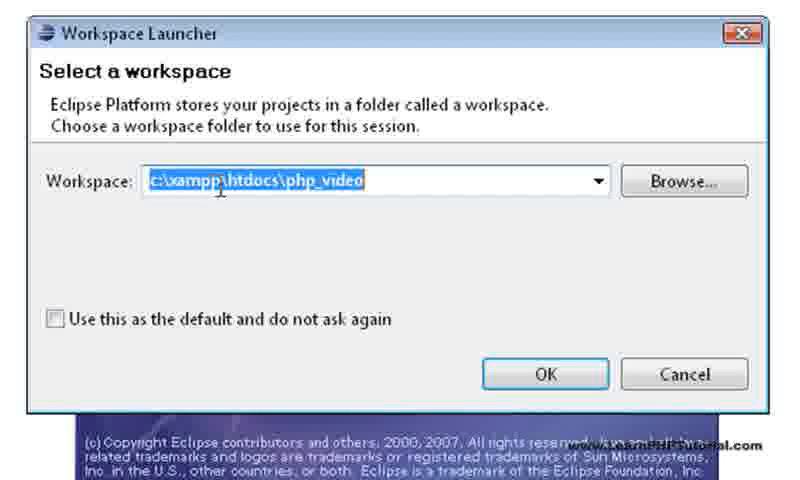
{"action": "mouse_move", "coordinate": [338, 196]}
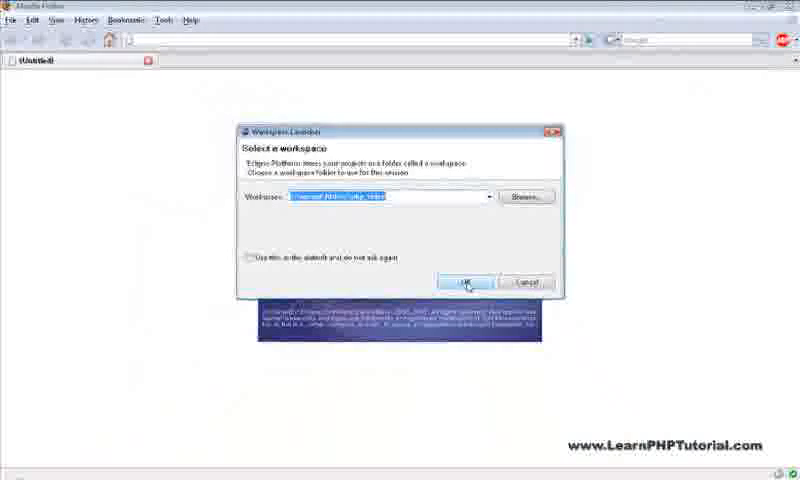
Start Eclipse on the c:\xampp\htdocs\php_video workspace
{"action": "left_click", "coordinate": [468, 282]}
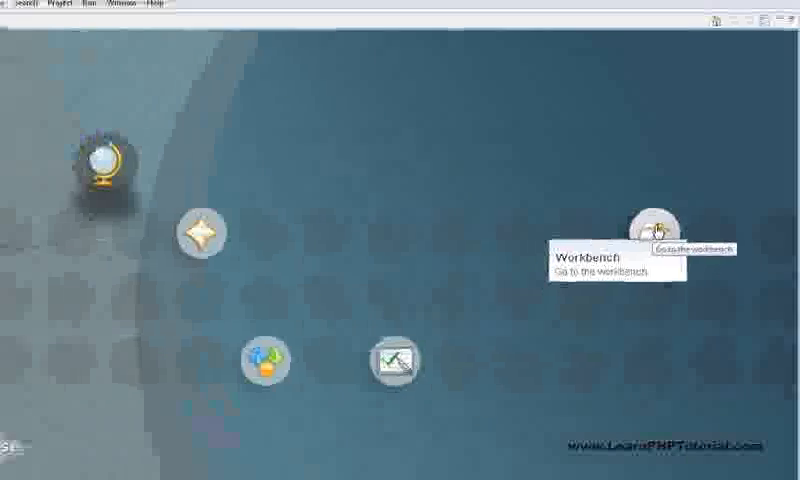
Go to the workbench and expand the source project in PHP Explorer
{"action": "left_click", "coordinate": [652, 222]}
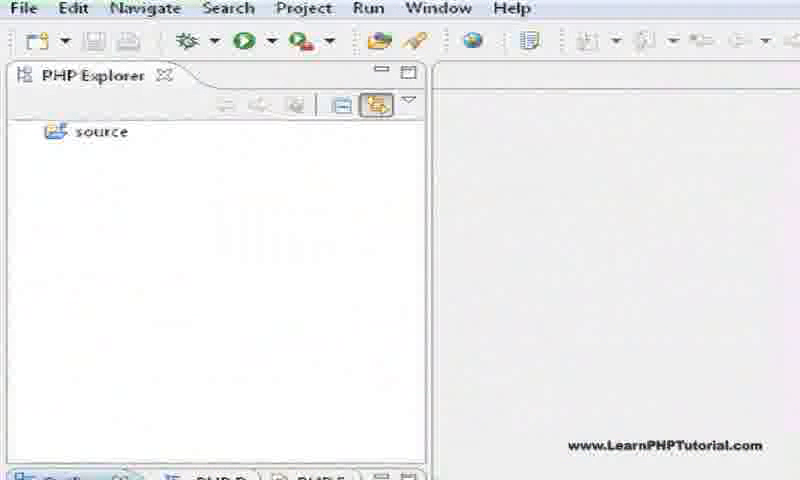
{"action": "mouse_move", "coordinate": [28, 136]}
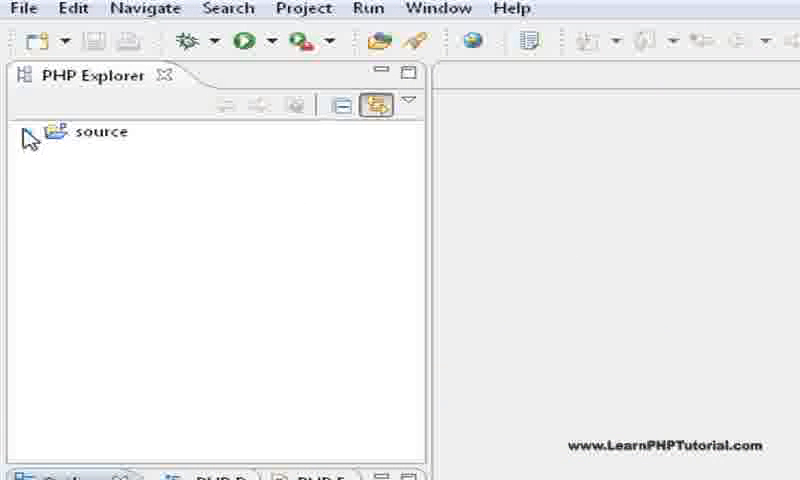
{"action": "mouse_move", "coordinate": [28, 140]}
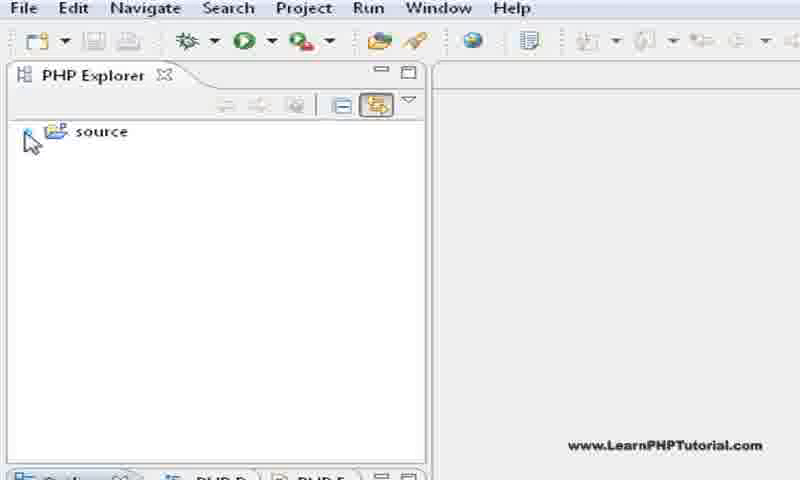
{"action": "left_click", "coordinate": [32, 132]}
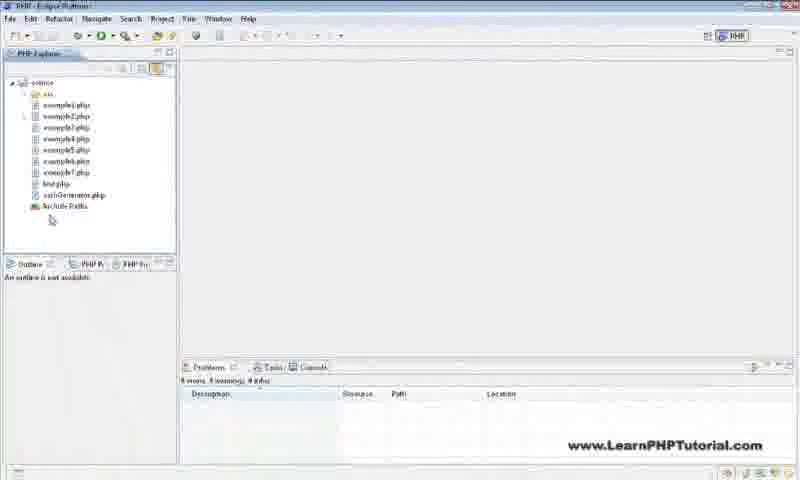
{"action": "left_click", "coordinate": [58, 104]}
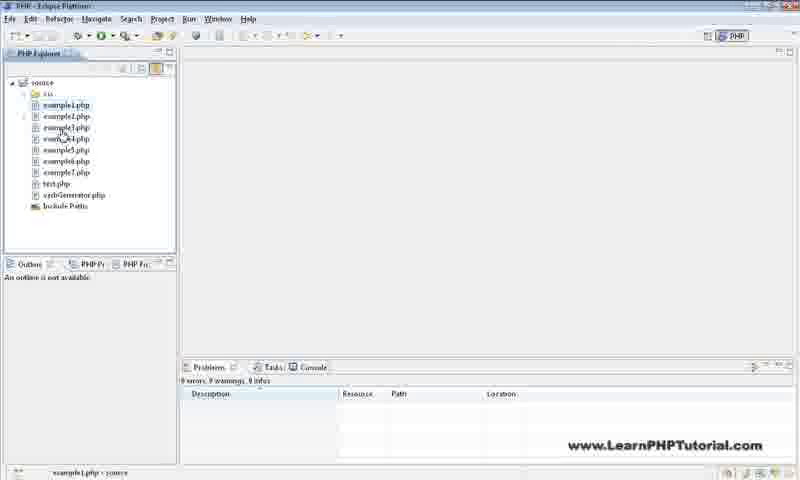
Open example1.php in the editor and bring up the File menu to save
{"action": "double_click", "coordinate": [60, 104]}
{"action": "type", "text": "<p>Believe it or not, this is a PHP script.</p>"}
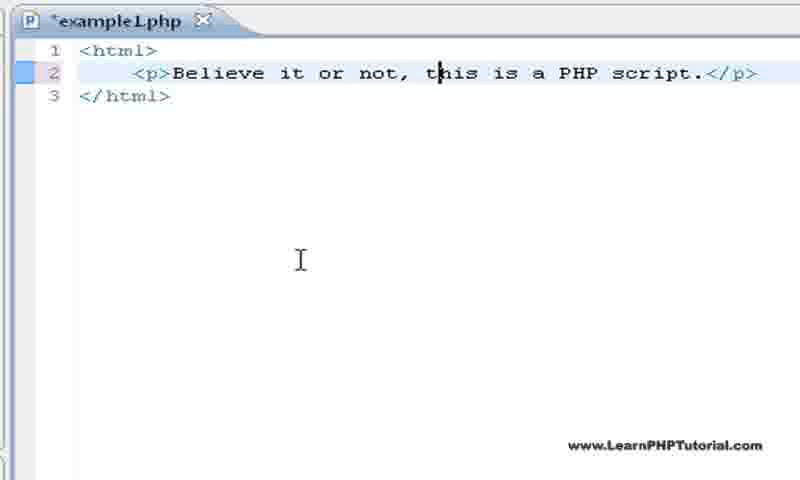
{"action": "left_click", "coordinate": [20, 30]}
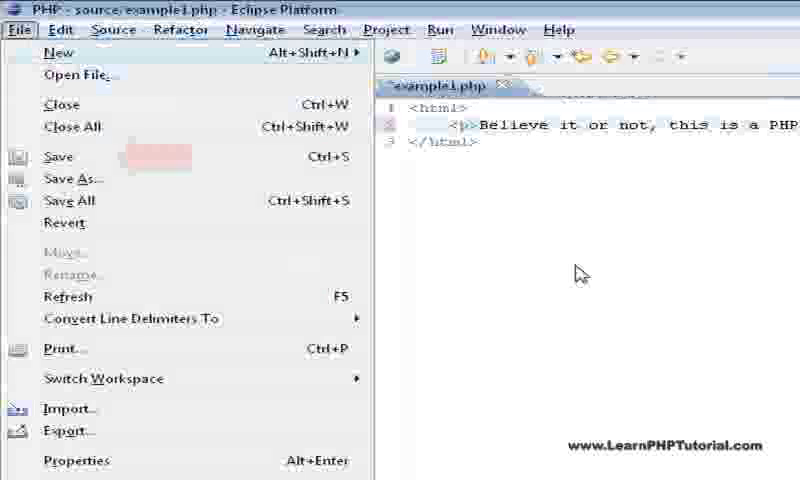